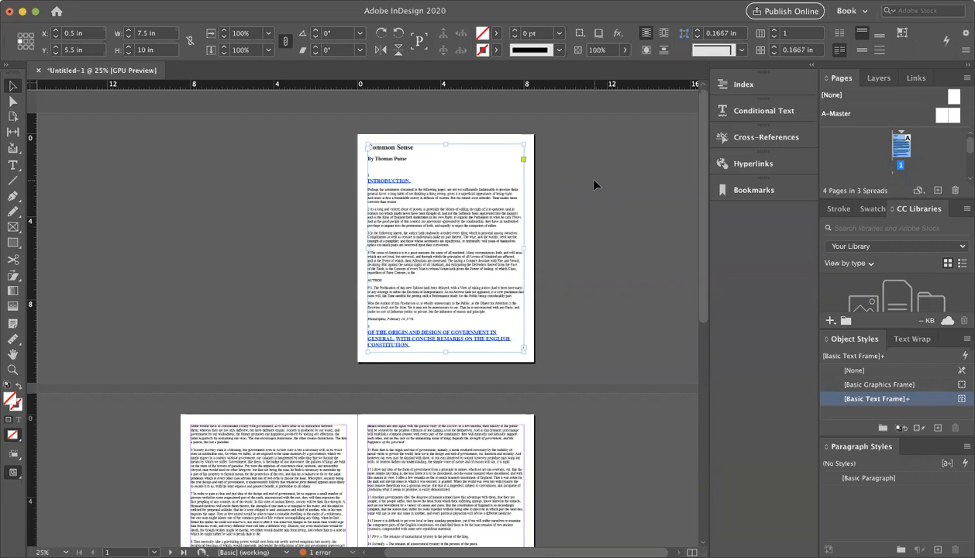
mouse_move(162, 136)
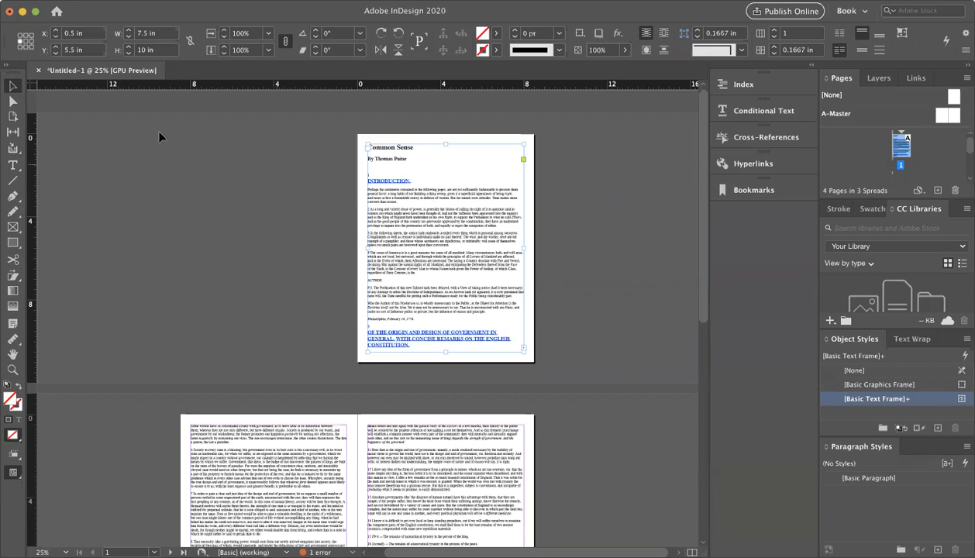
mouse_move(316, 266)
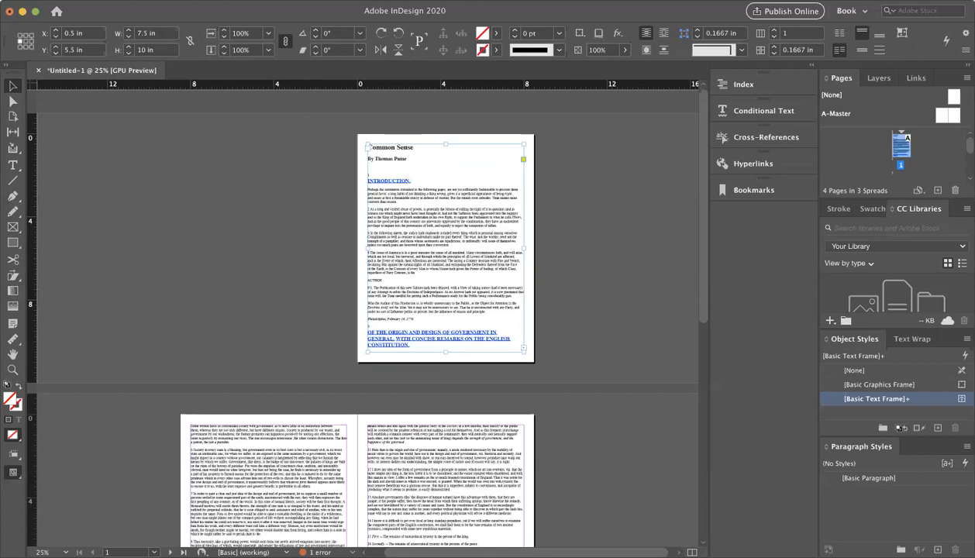
Set the Common Sense text frame to 2 columns in Text Frame Options.
right_click(446, 248)
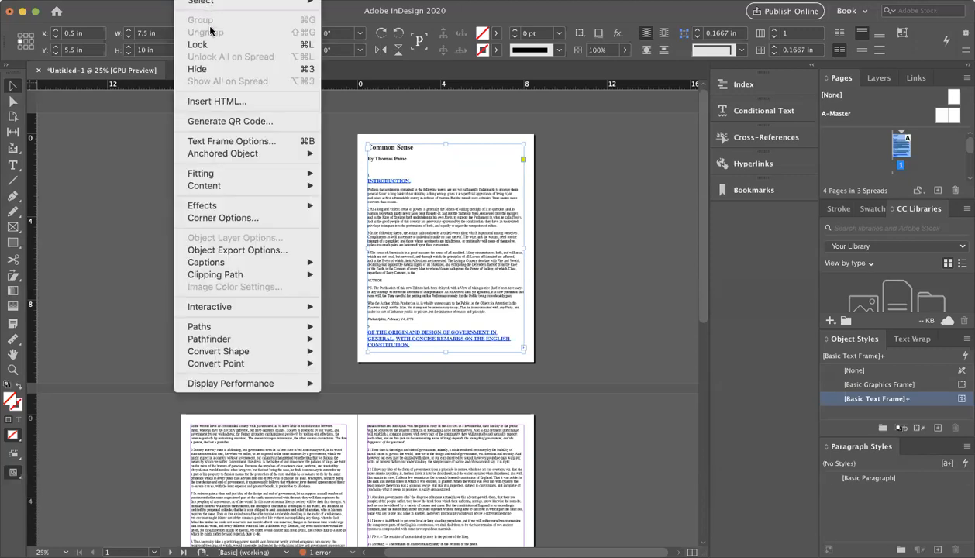
mouse_move(232, 142)
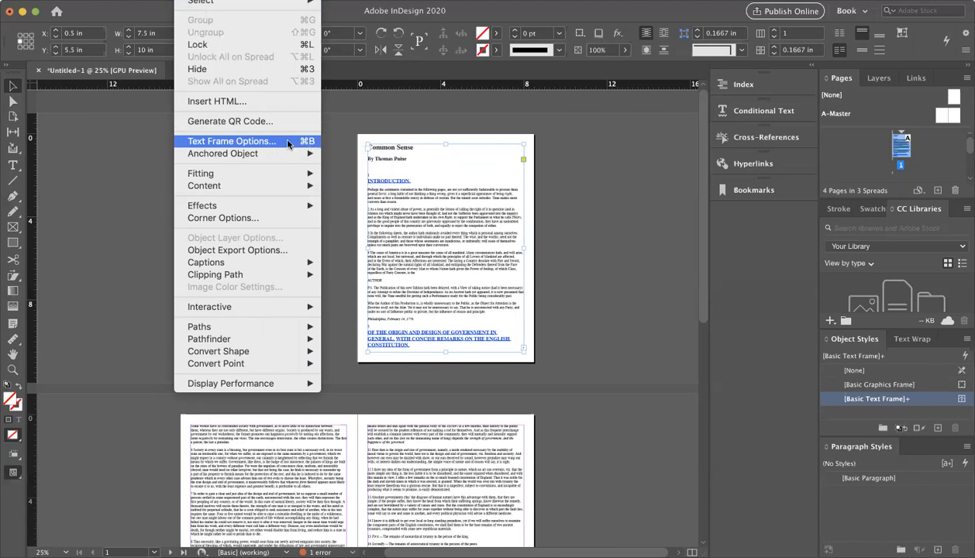
mouse_move(287, 147)
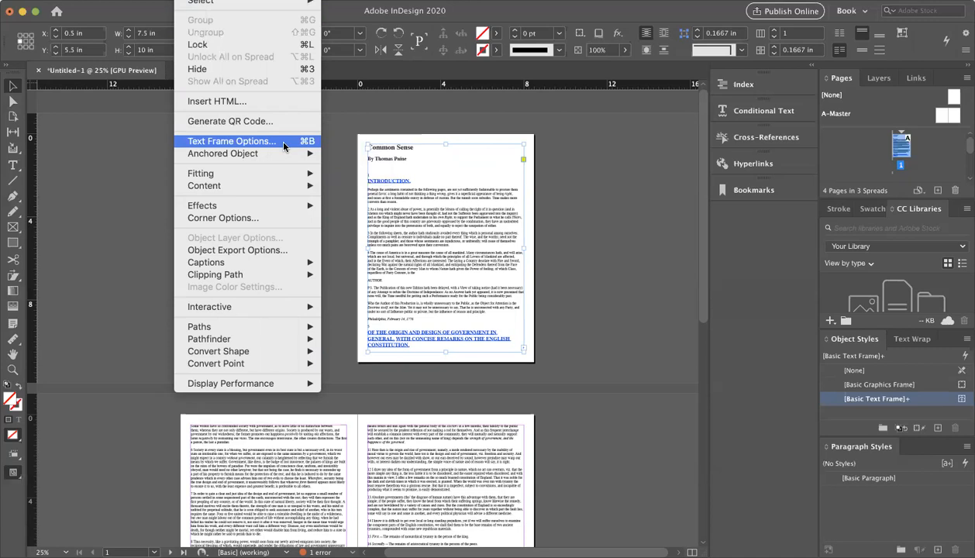
left_click(231, 141)
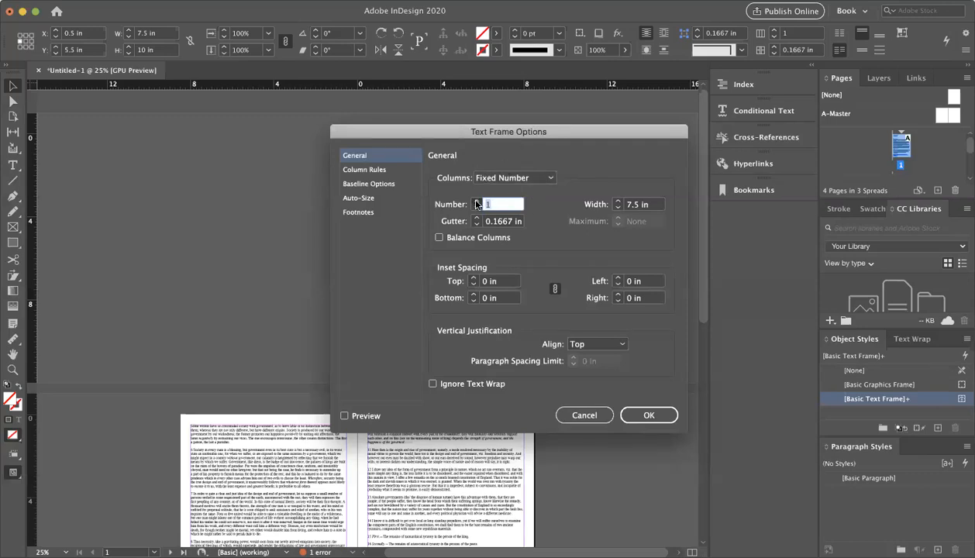
left_click(478, 204)
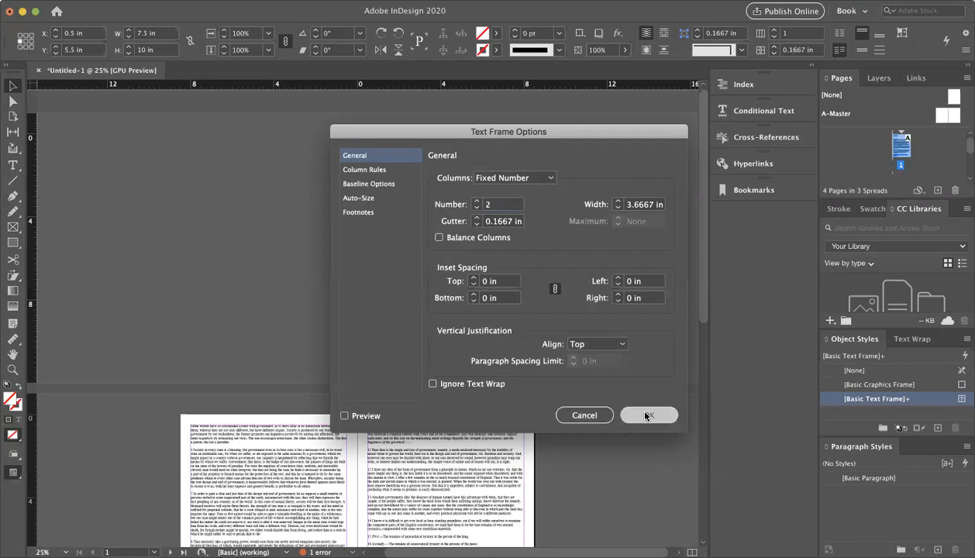
left_click(649, 415)
type("6")
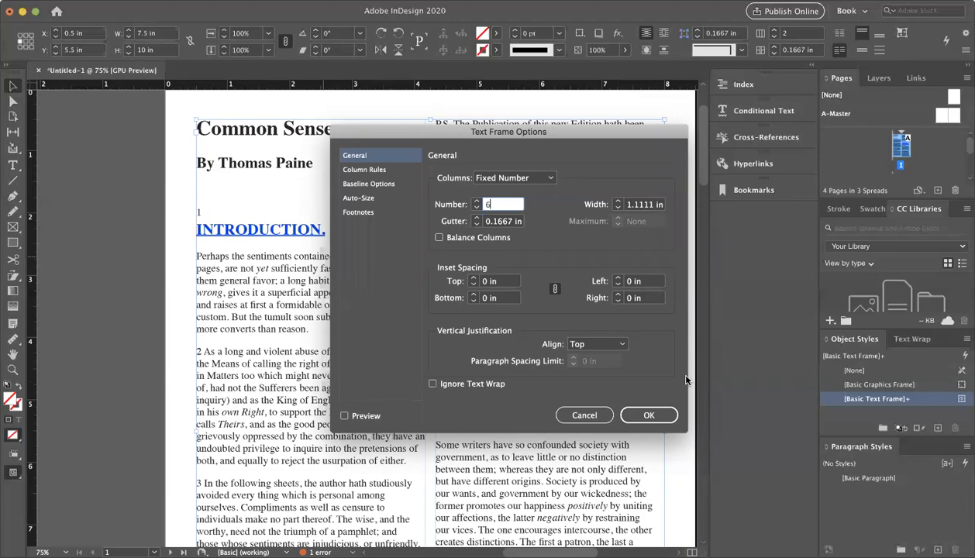
Try 6, 5 and 4 columns on the text frame, then return to 2 columns.
left_click(649, 415)
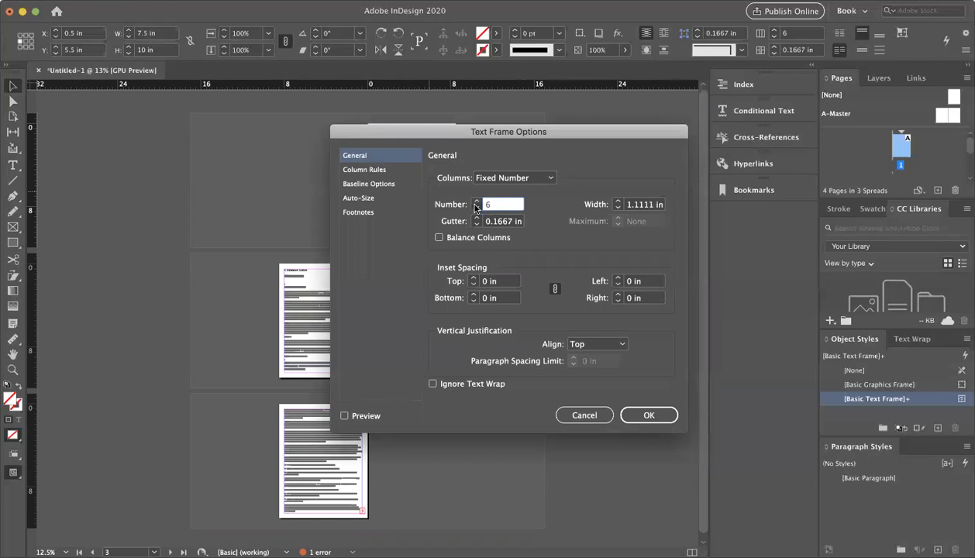
left_click(649, 414)
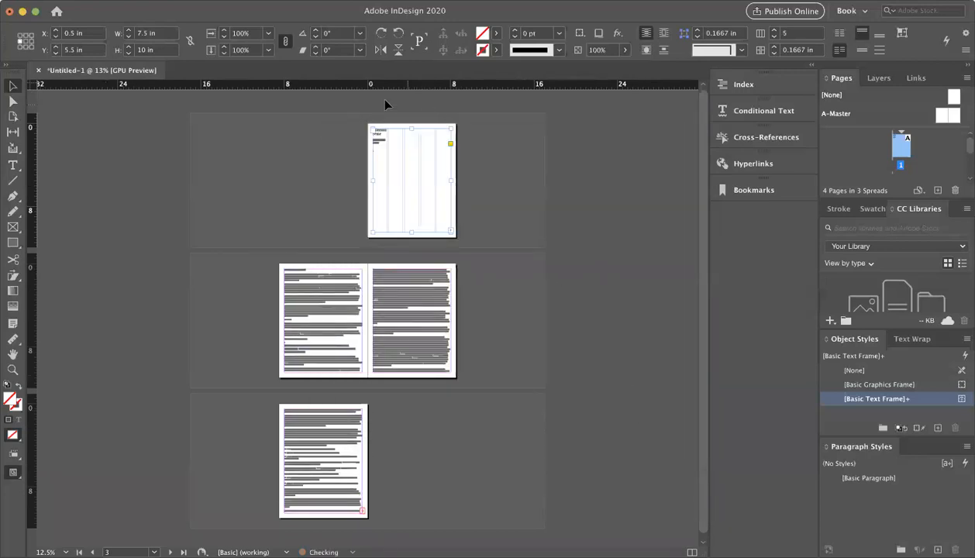
left_click(380, 143)
type("4")
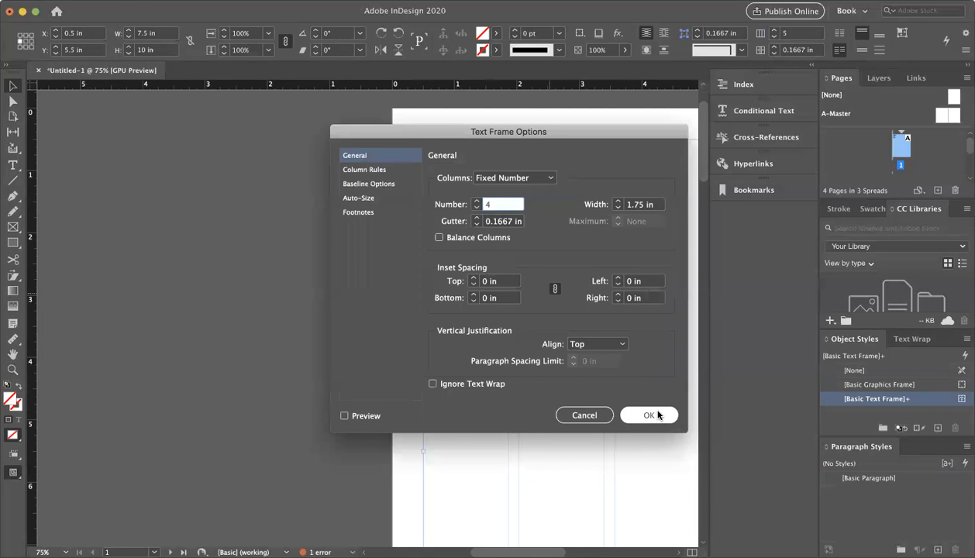
left_click(649, 415)
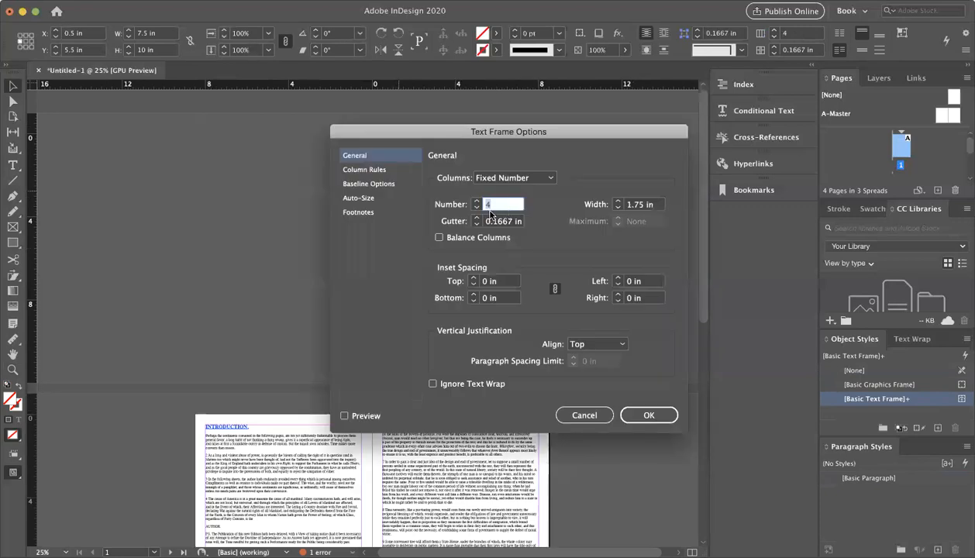
left_click(648, 414)
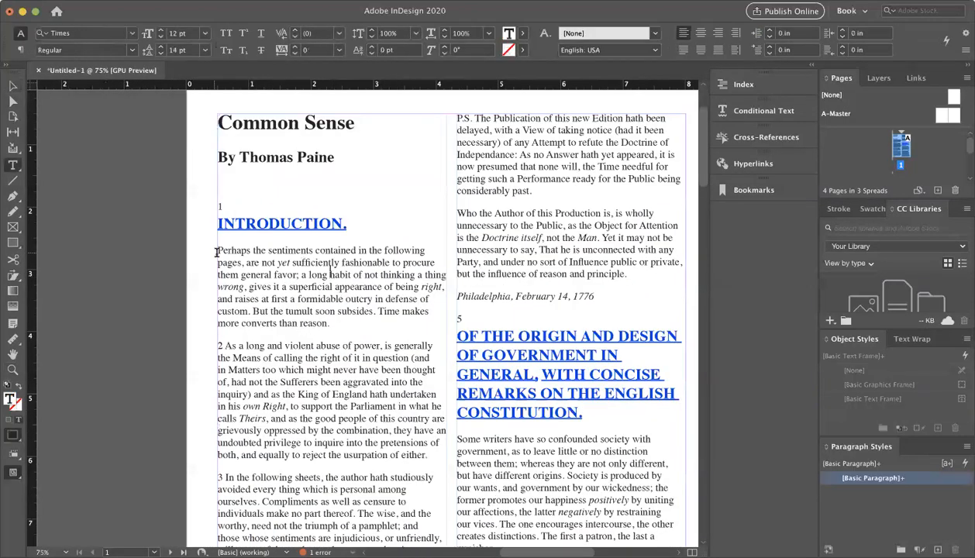
double_click(273, 223)
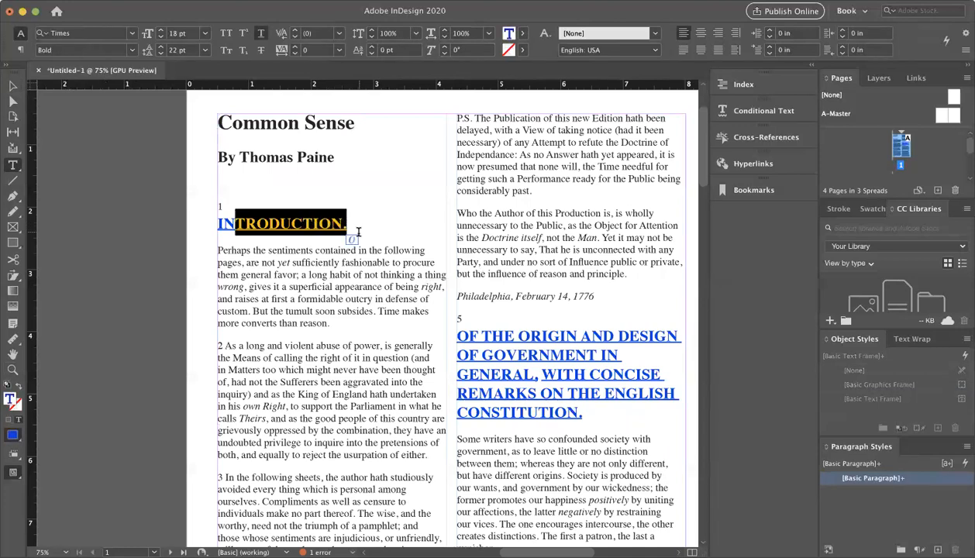
left_click(282, 223)
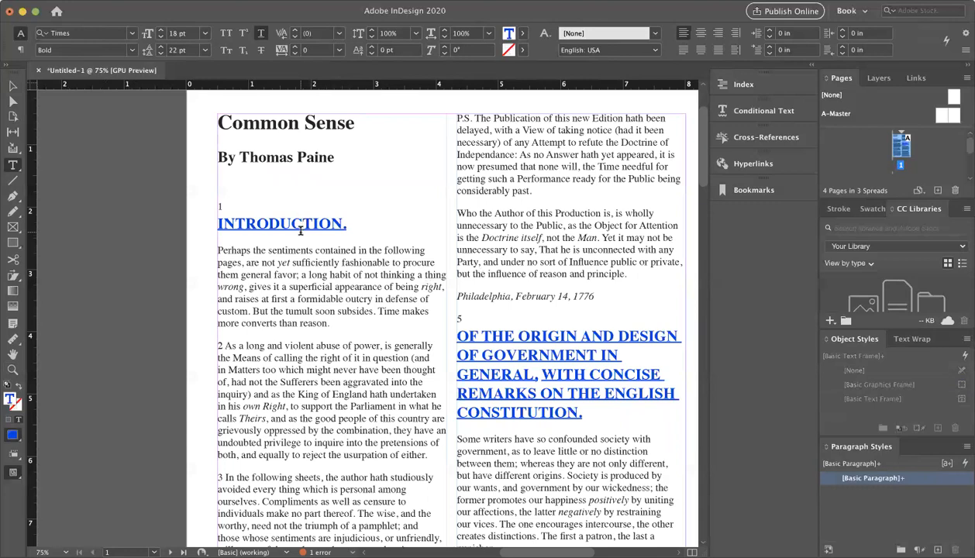
left_click(302, 223)
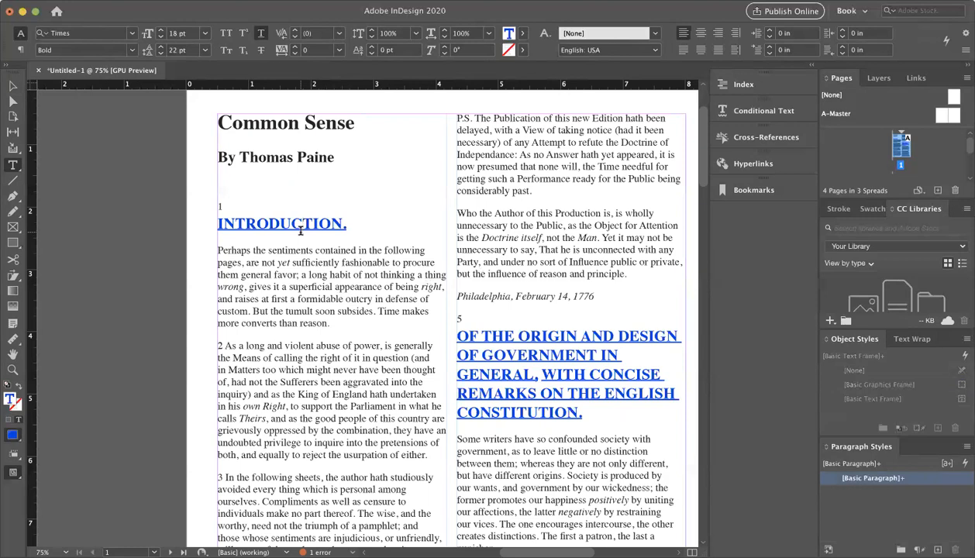
left_click(302, 223)
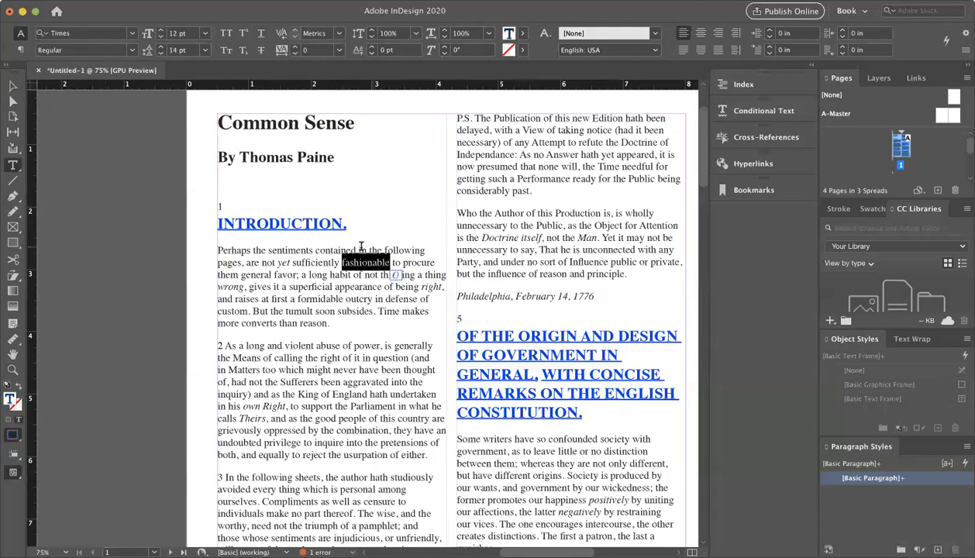
mouse_move(381, 172)
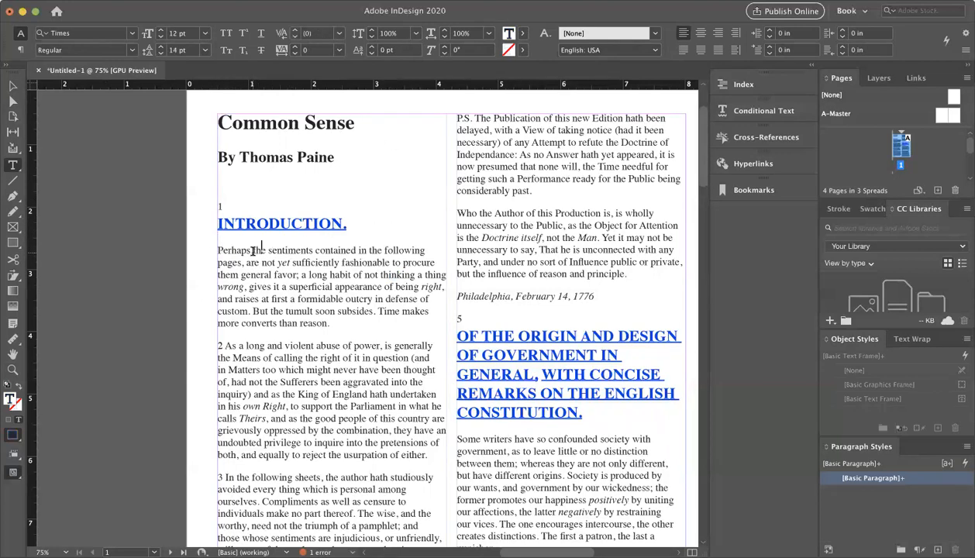
double_click(233, 250)
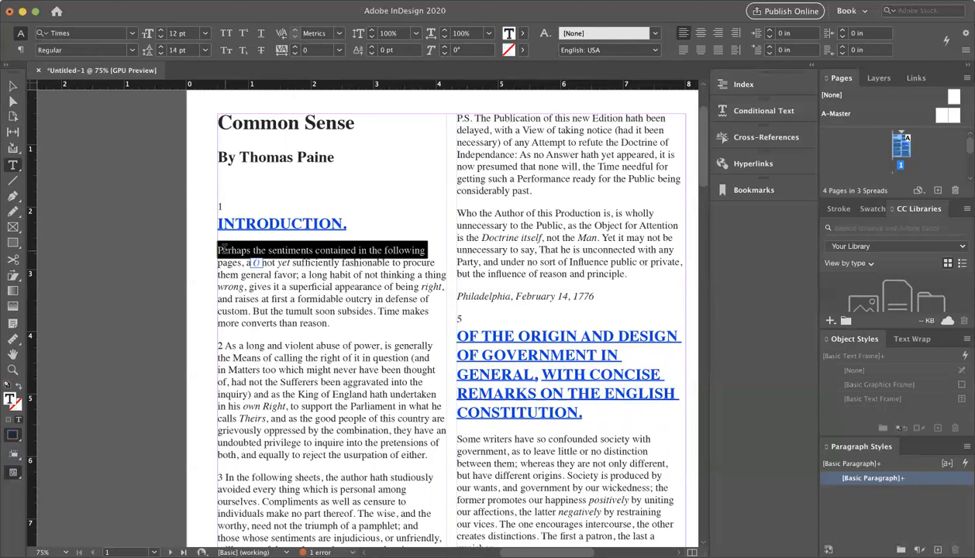
left_click(238, 245)
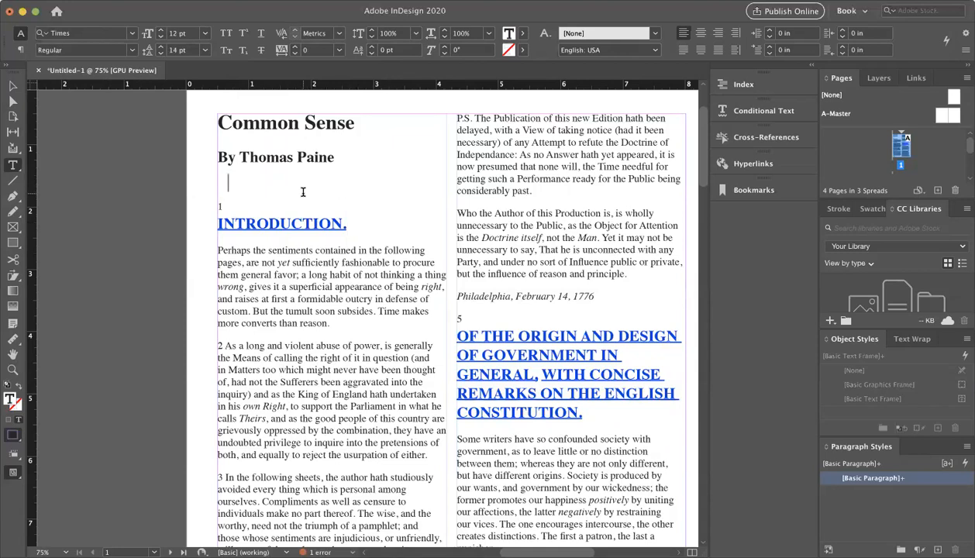
type("askjdfhasdlkfj nasdjfh d")
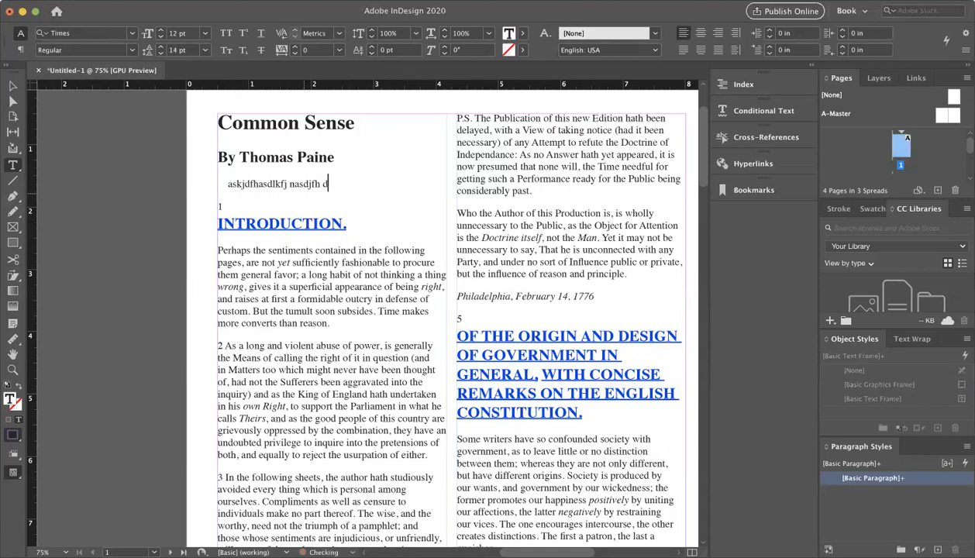
type("jdo")
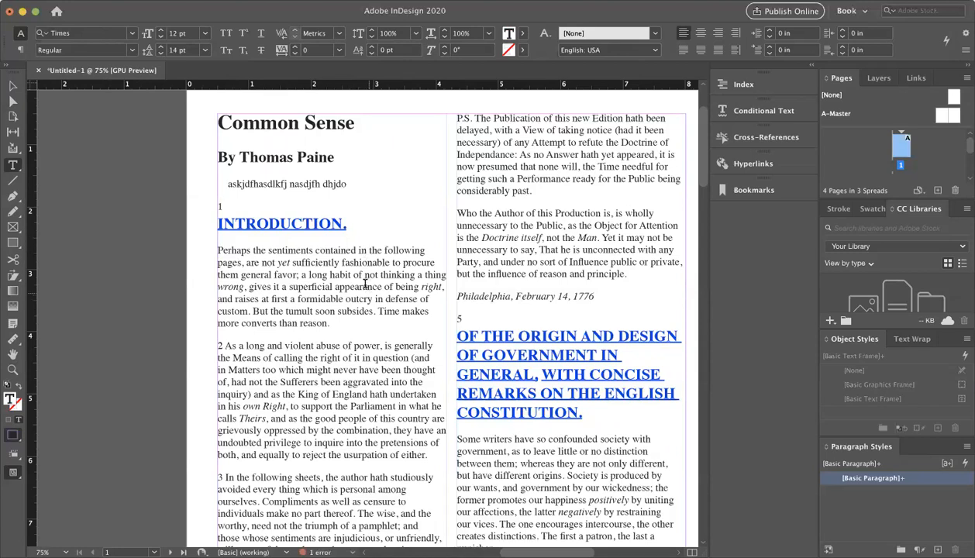
double_click(256, 183)
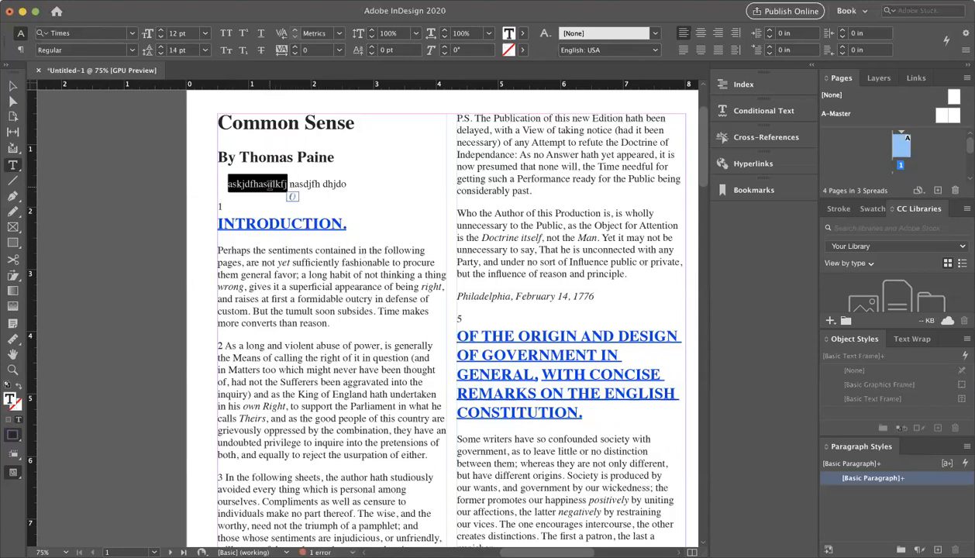
double_click(304, 184)
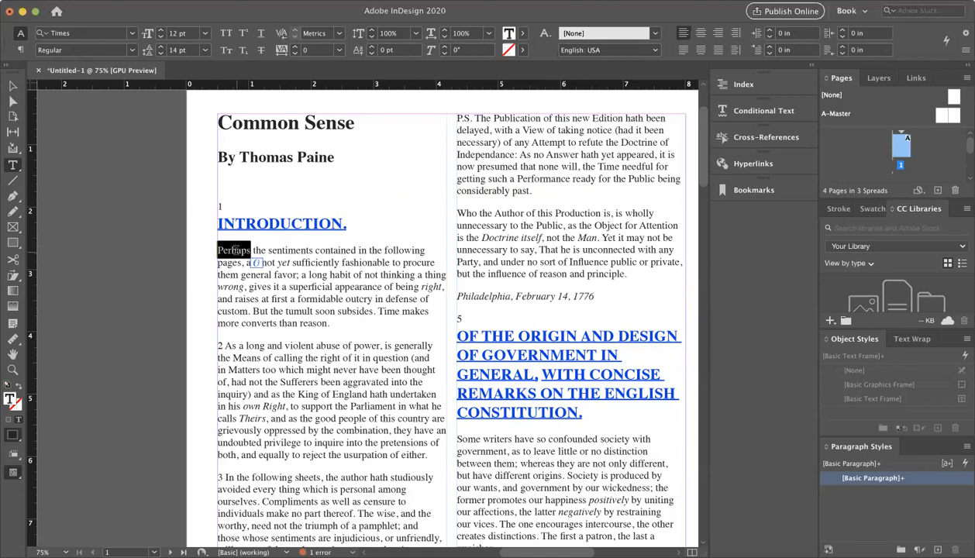
left_click_drag(234, 249, 425, 250)
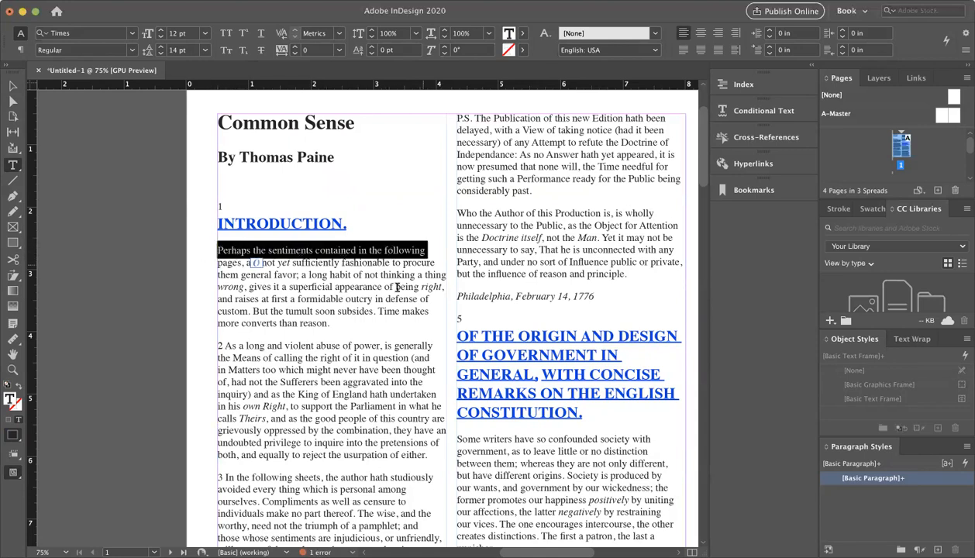
double_click(290, 249)
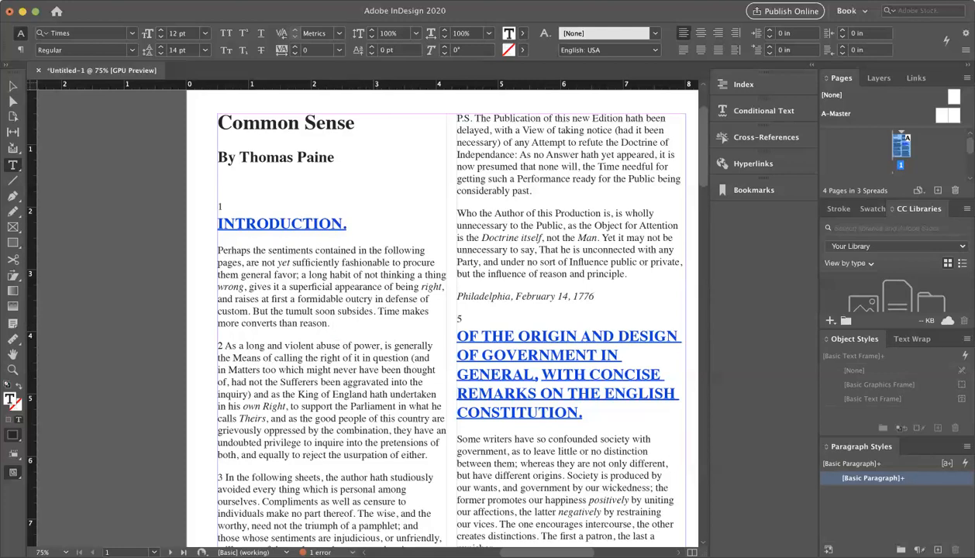
left_click(331, 322)
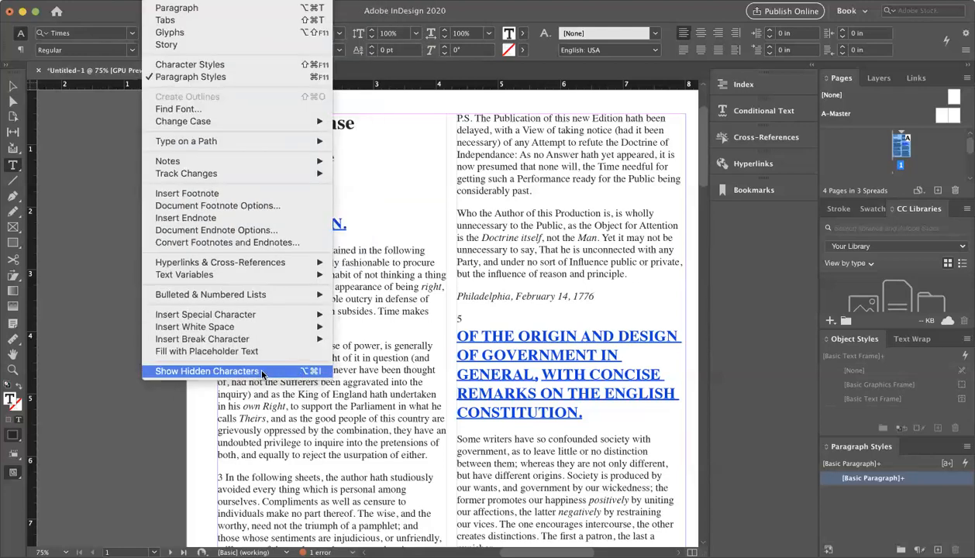
Turn on Show Hidden Characters to display spaces and paragraph marks.
left_click(207, 371)
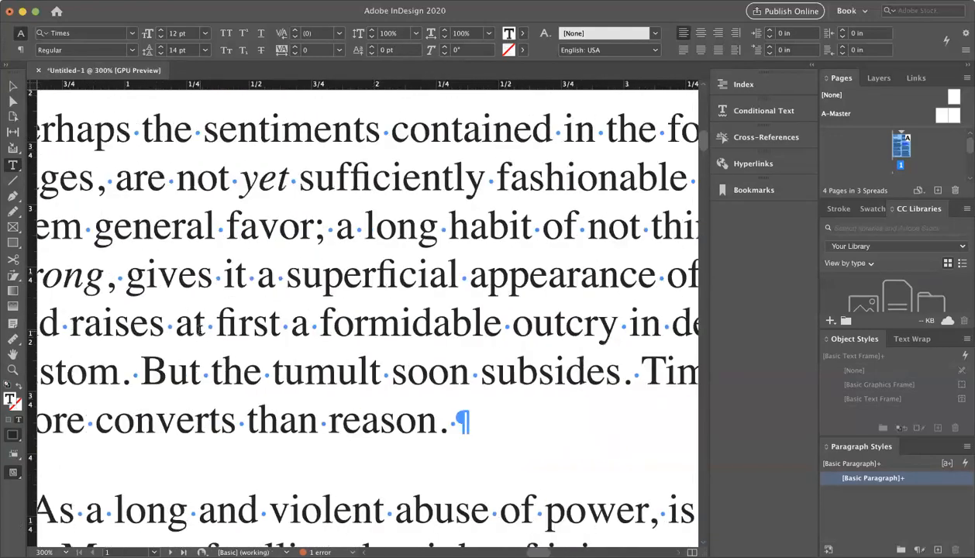
Zoom in on the first paragraph's pilcrow and add two empty paragraphs after it.
left_click(663, 321)
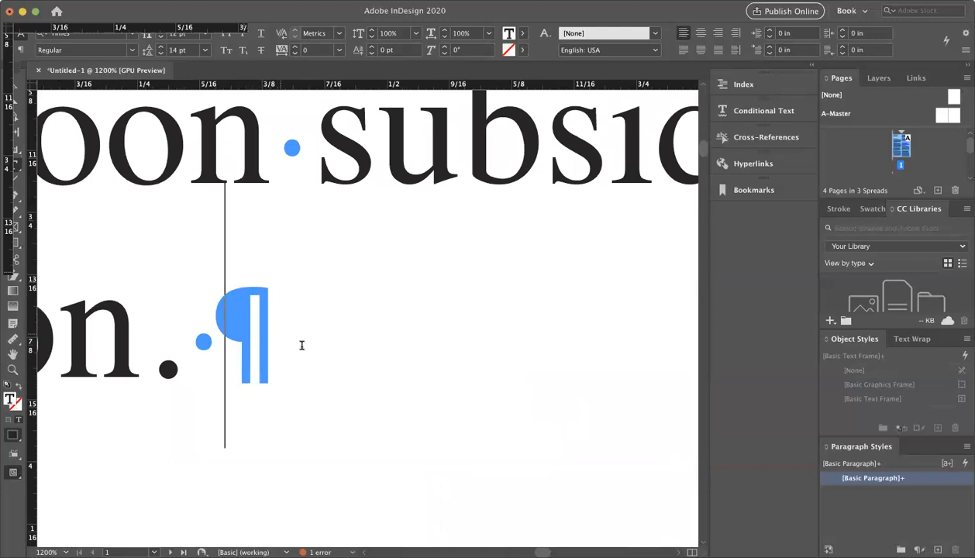
mouse_move(314, 348)
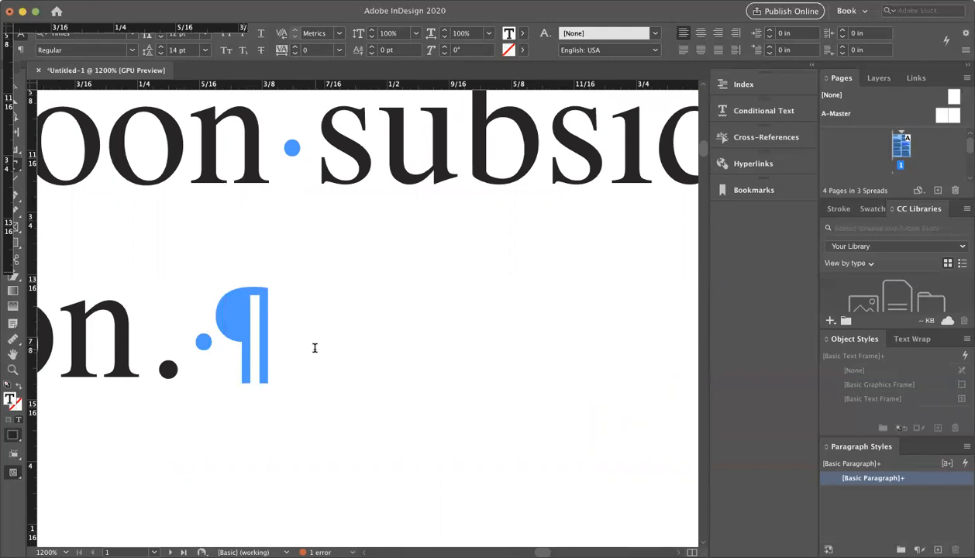
left_click(226, 322)
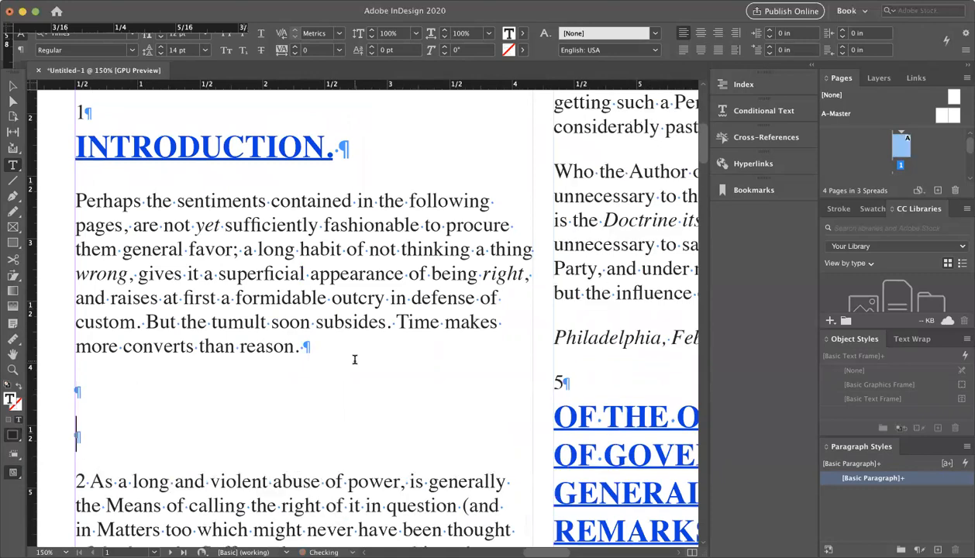
Delete the two empty paragraphs following the word 'reason'.
scroll("down", 3)
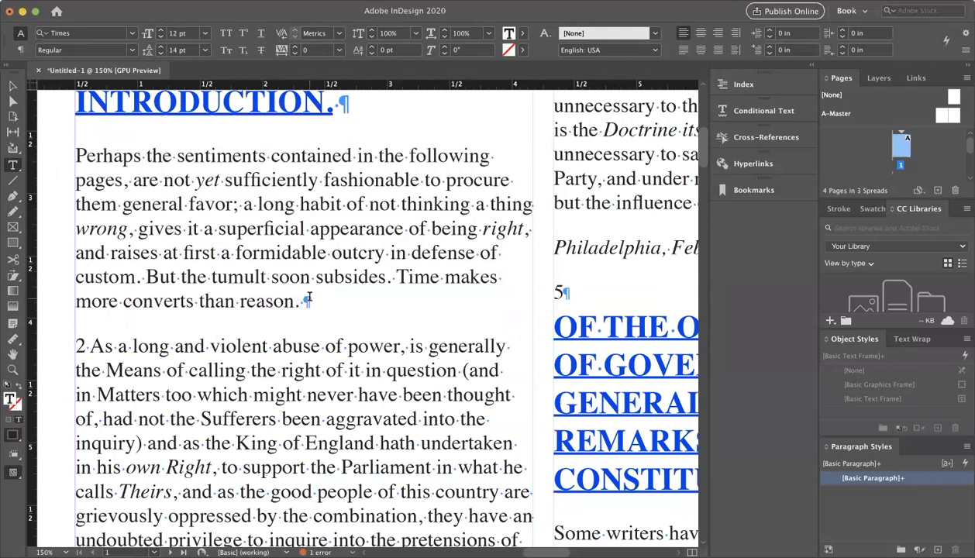
left_click(307, 302)
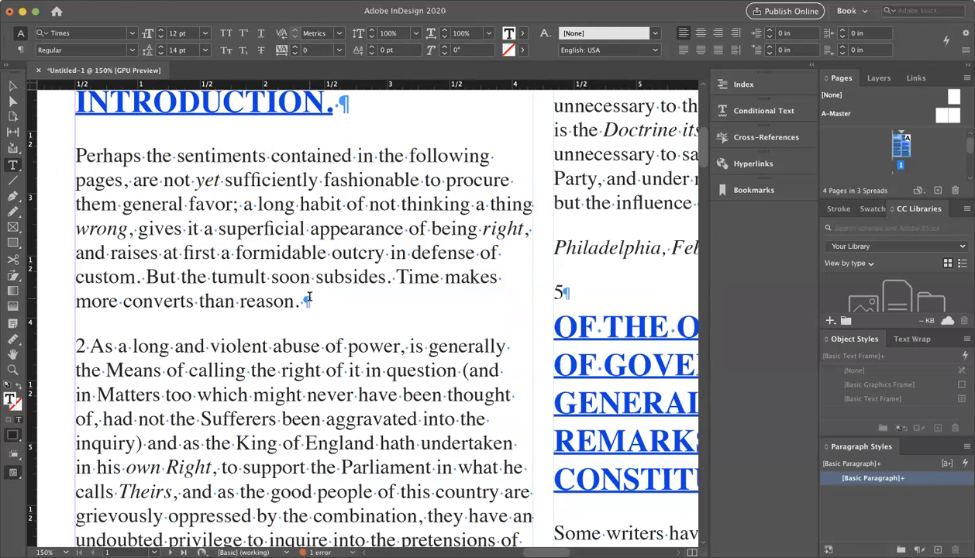
left_click(306, 301)
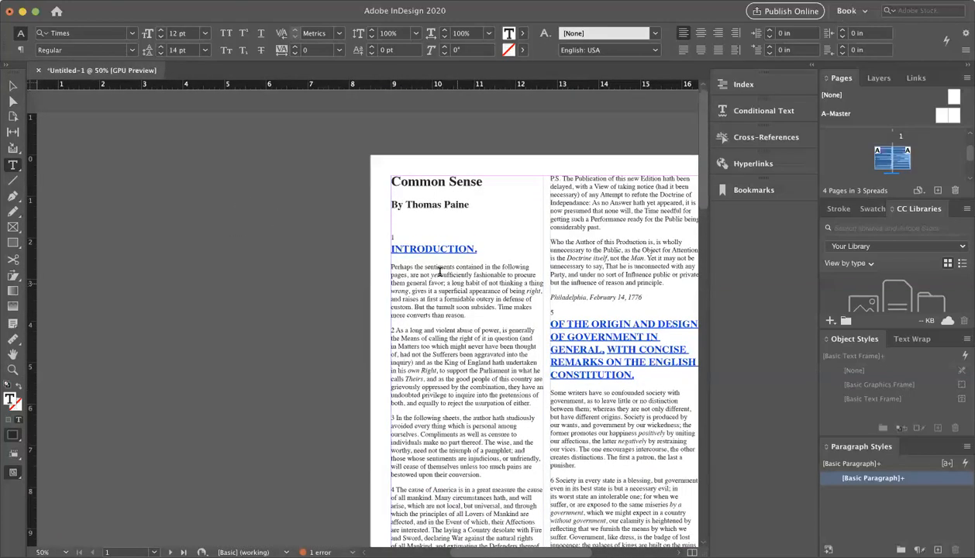
Set the introduction's first paragraph in Baskerville instead of Times.
double_click(401, 266)
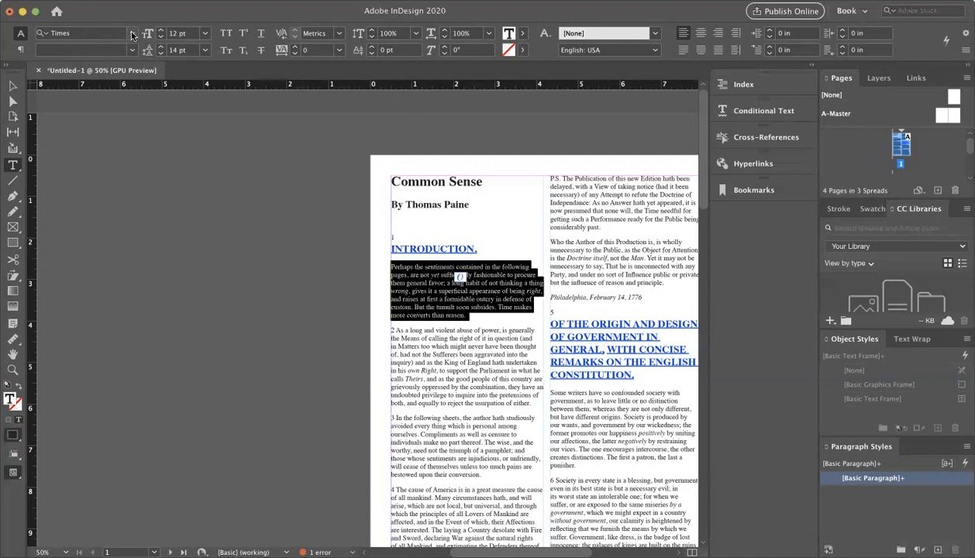
left_click(132, 33)
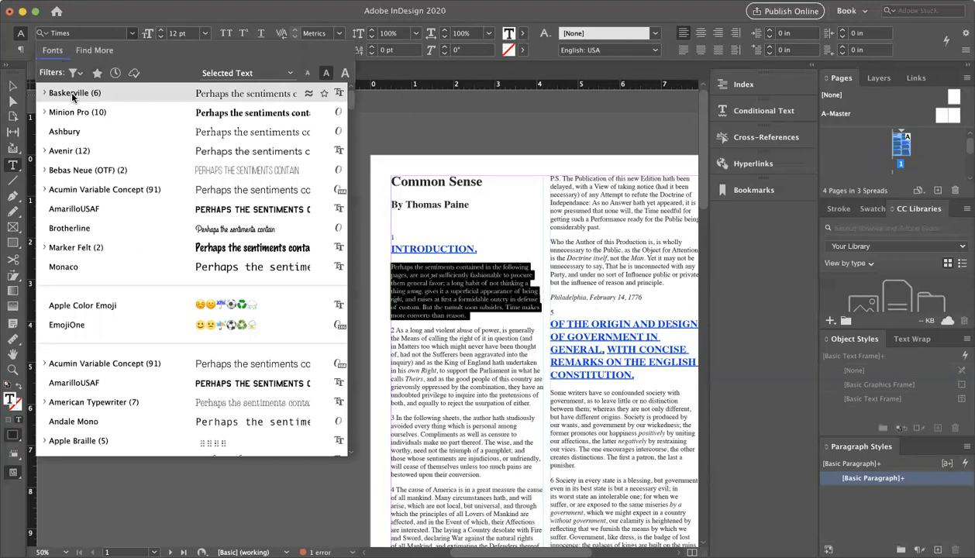
left_click(75, 93)
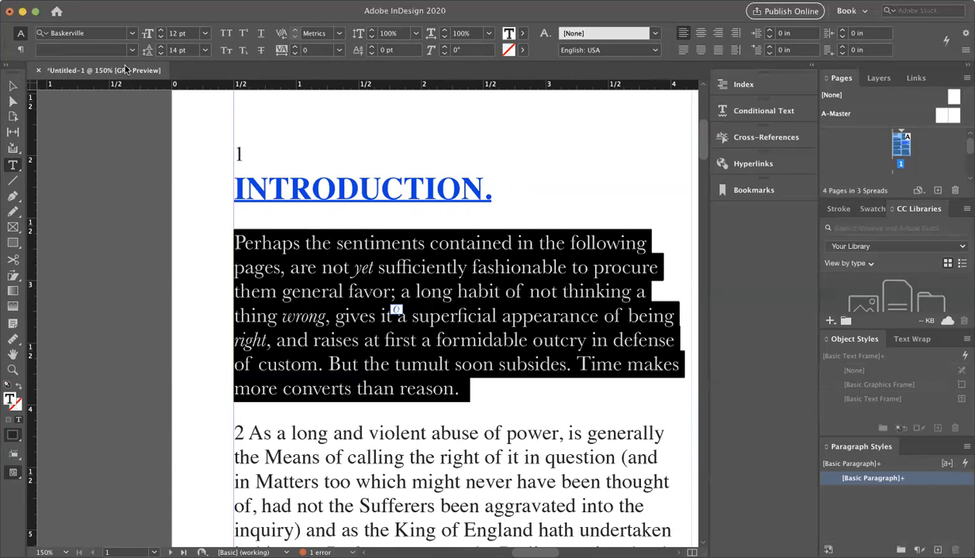
Apply Baskerville to the body text, keeping yet, wrong and right in Baskerville Italic.
left_click(356, 268)
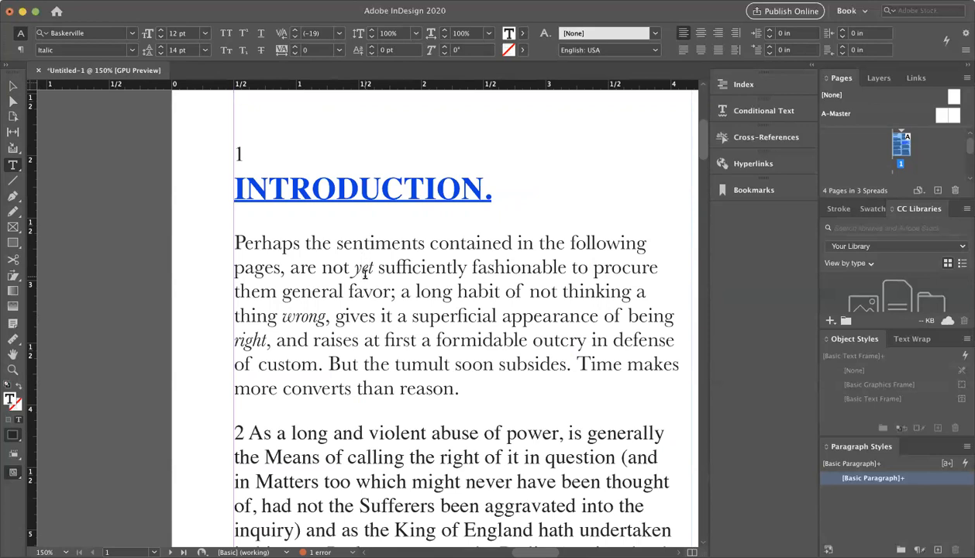
left_click(360, 266)
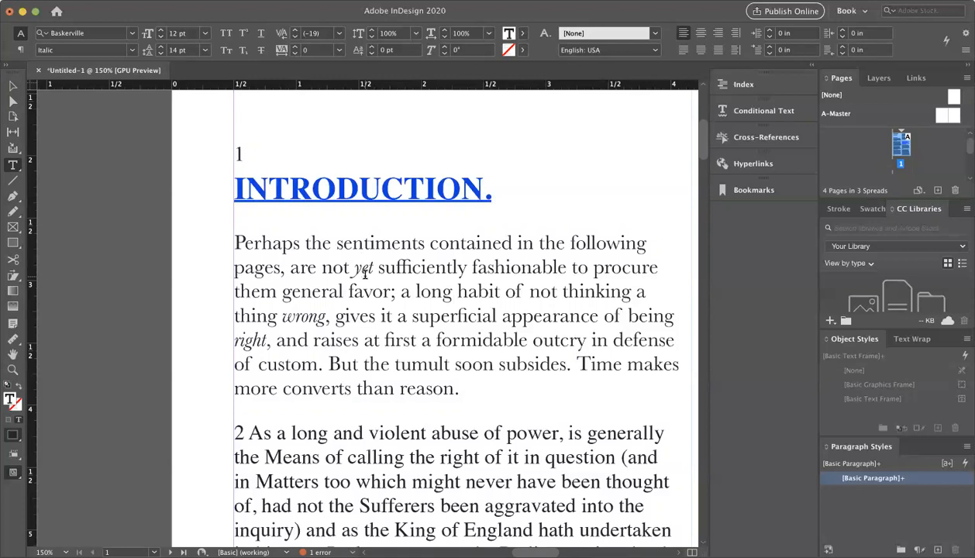
left_click(359, 267)
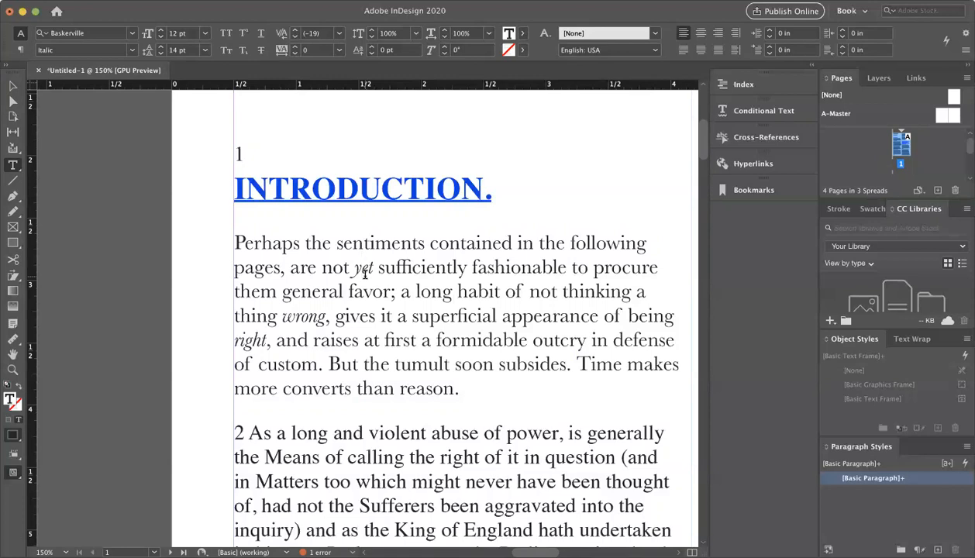
left_click(360, 267)
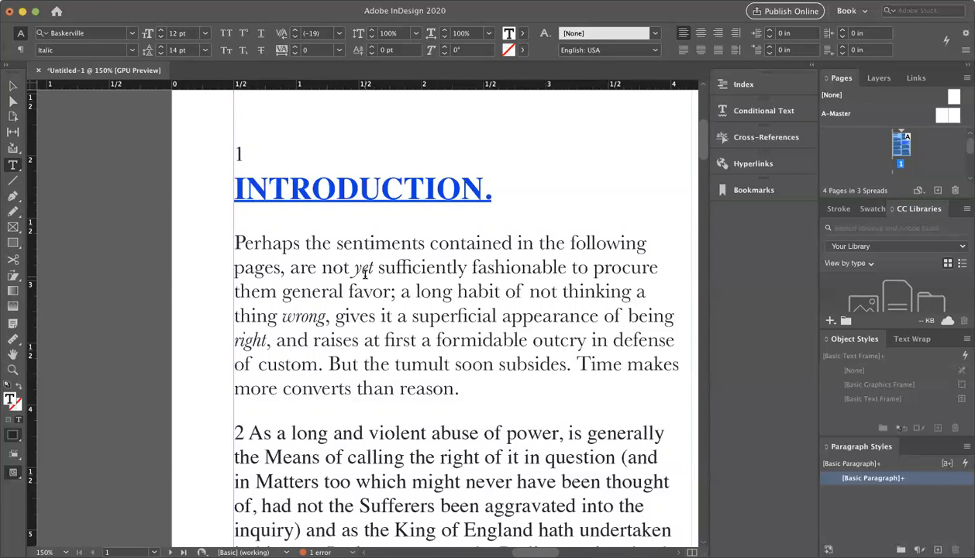
left_click(361, 266)
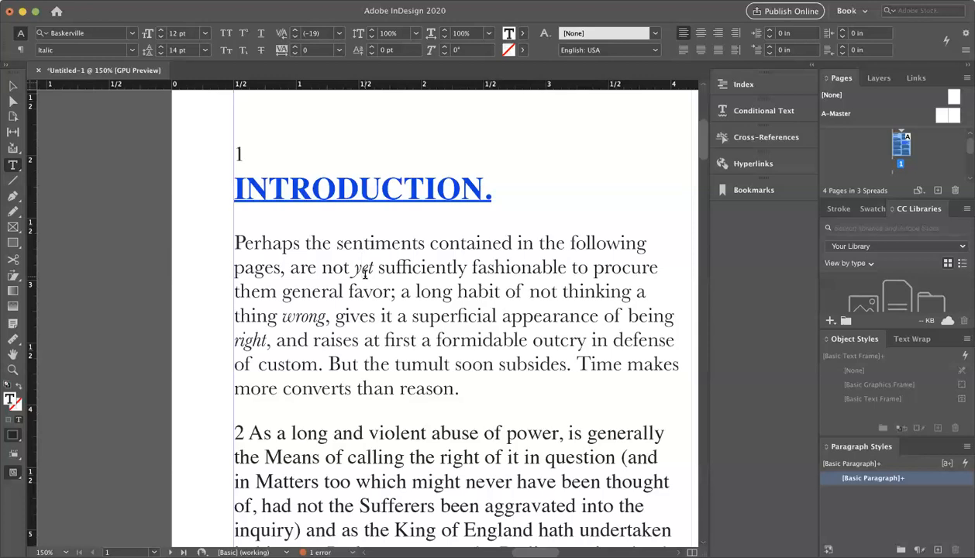
left_click(360, 267)
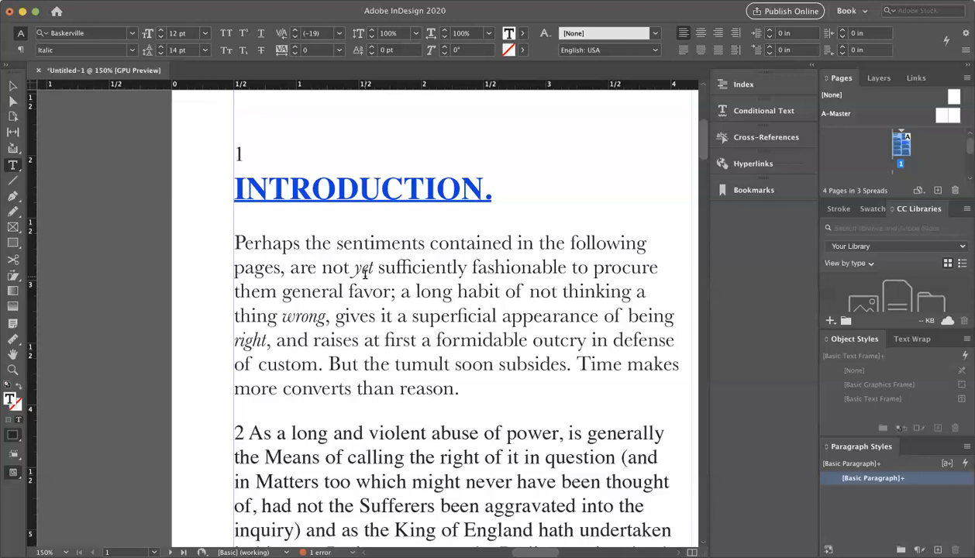
left_click(359, 267)
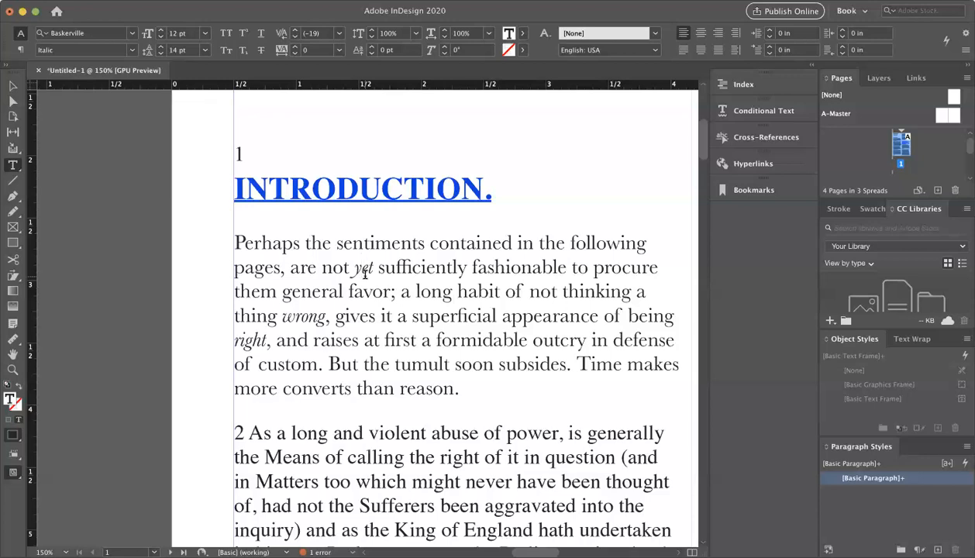
left_click(359, 266)
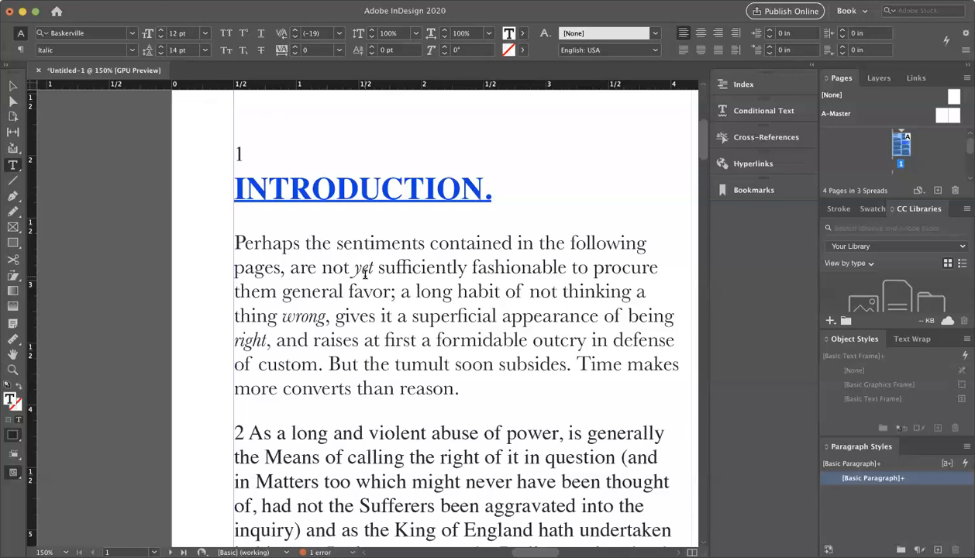
left_click(359, 267)
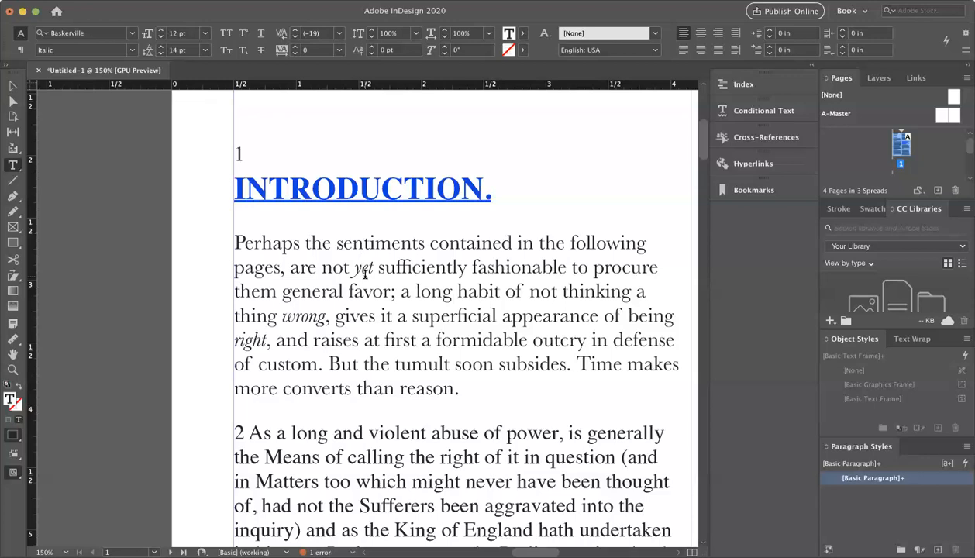
left_click(357, 267)
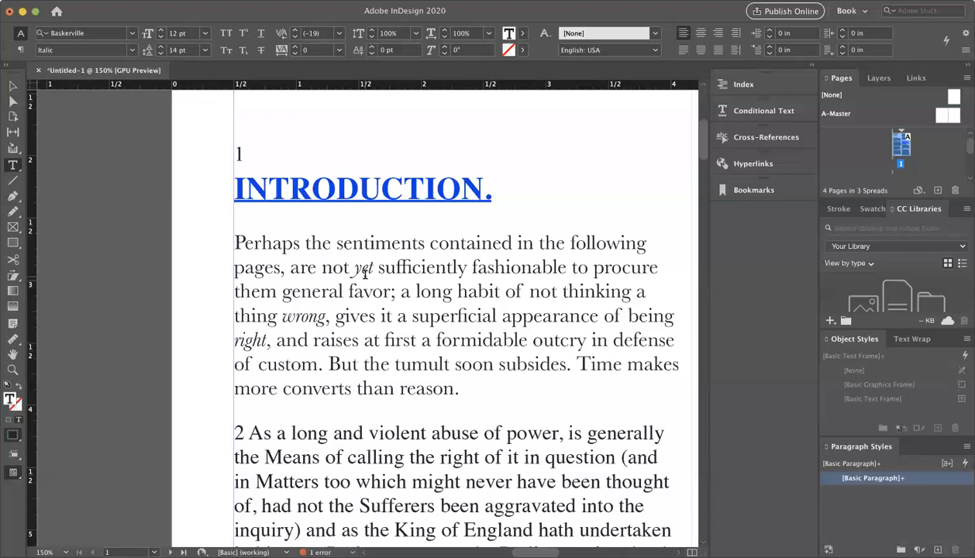
left_click(359, 266)
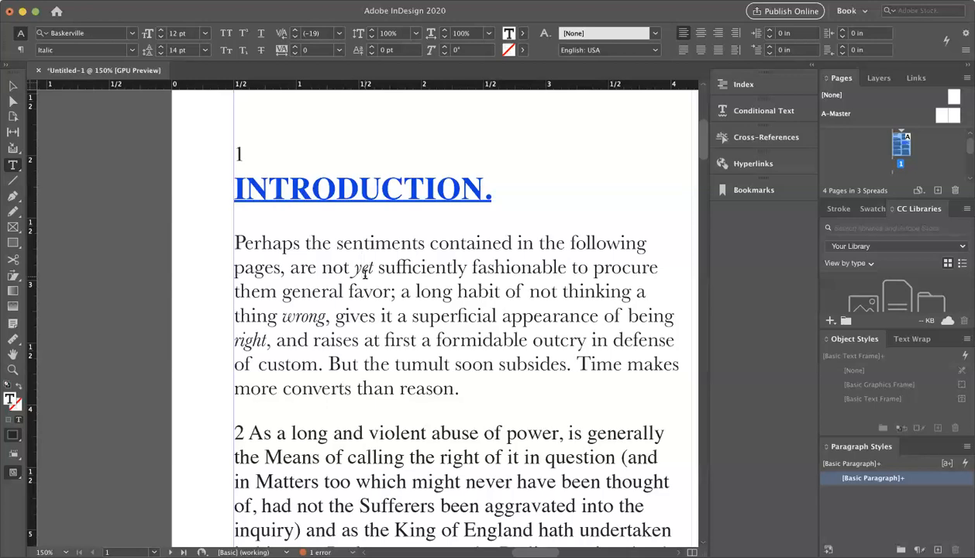
left_click(360, 267)
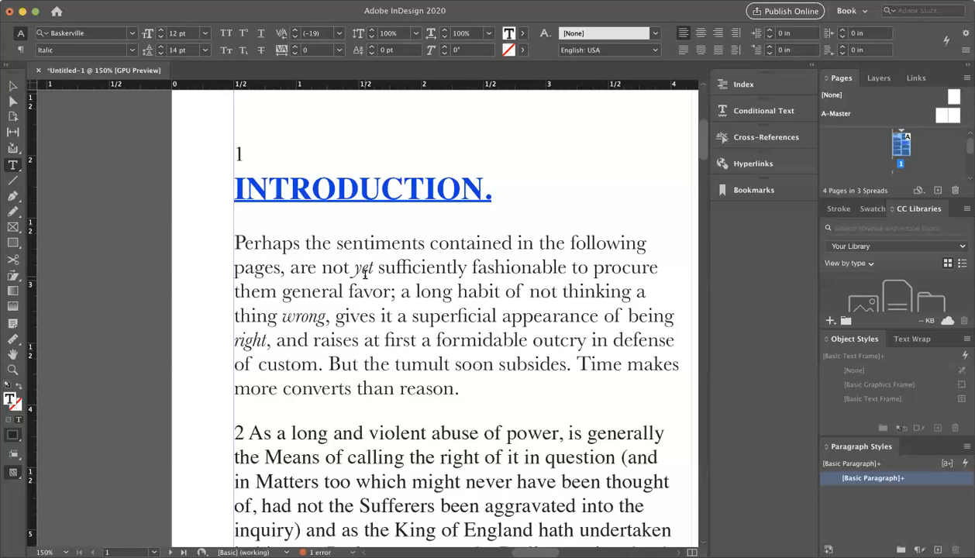
left_click(360, 267)
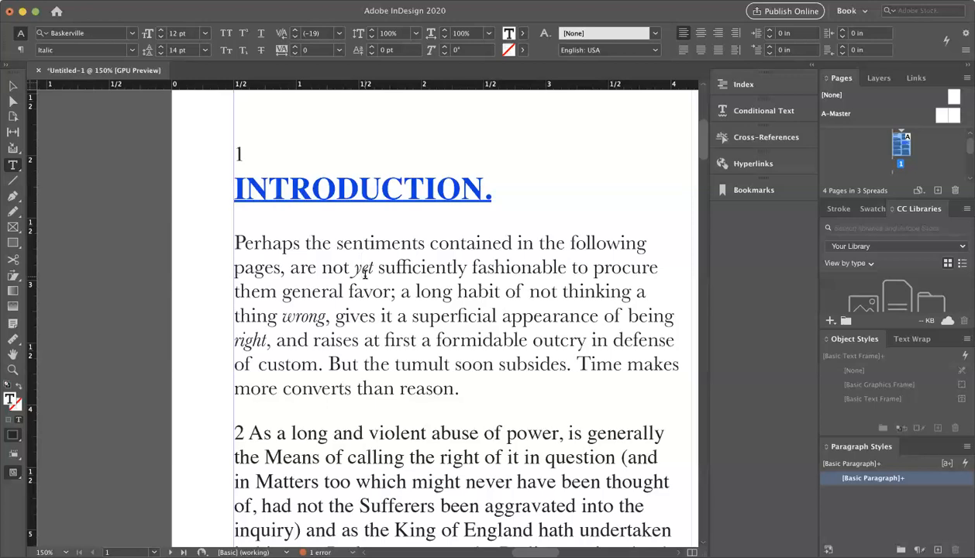
left_click(359, 267)
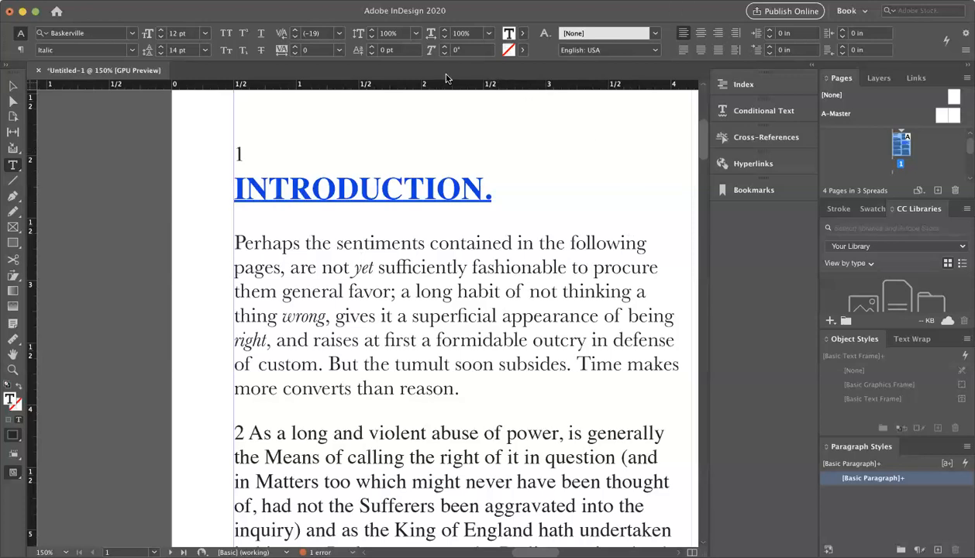
left_click(359, 266)
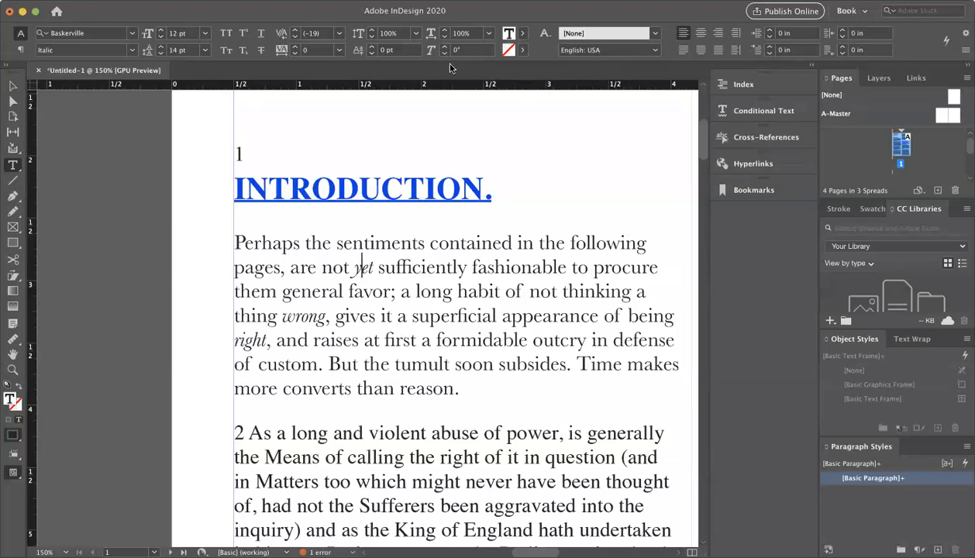